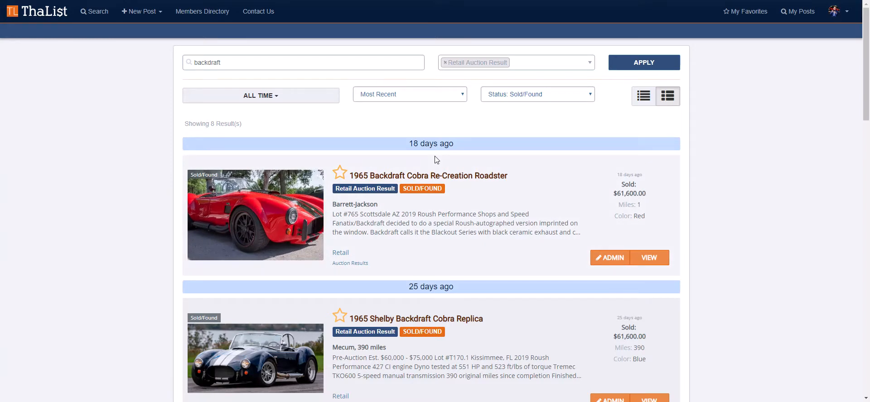
{"action": "mouse_move", "coordinate": [109, 202]}
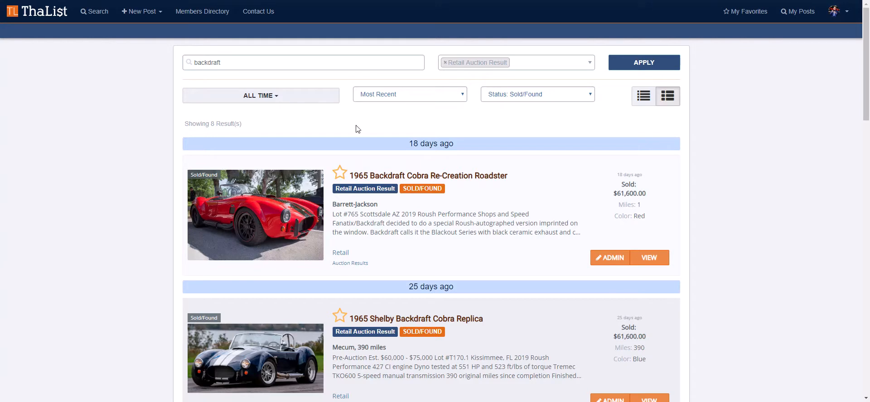
Scroll through the $45,940 1965 Shelby Backdraft Cobra Replica post's vehicle details
{"action": "scroll", "scroll_direction": "down", "scroll_amount": 3}
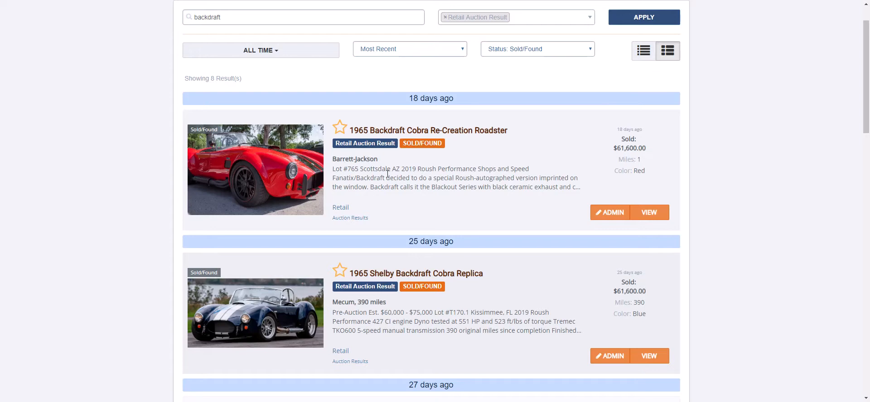
{"action": "scroll", "scroll_direction": "down", "scroll_amount": 3}
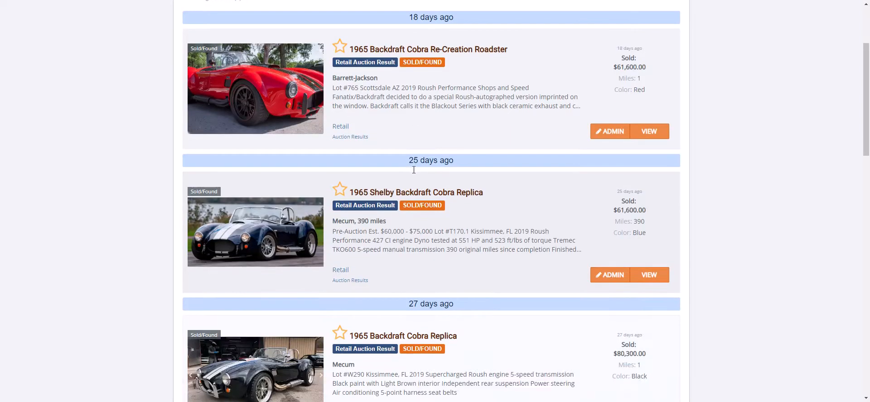
{"action": "scroll", "scroll_direction": "down", "scroll_amount": 3}
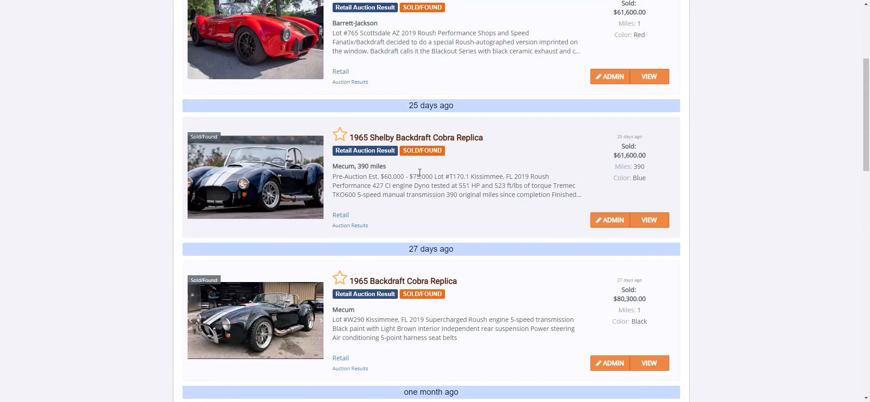
{"action": "mouse_move", "coordinate": [365, 175]}
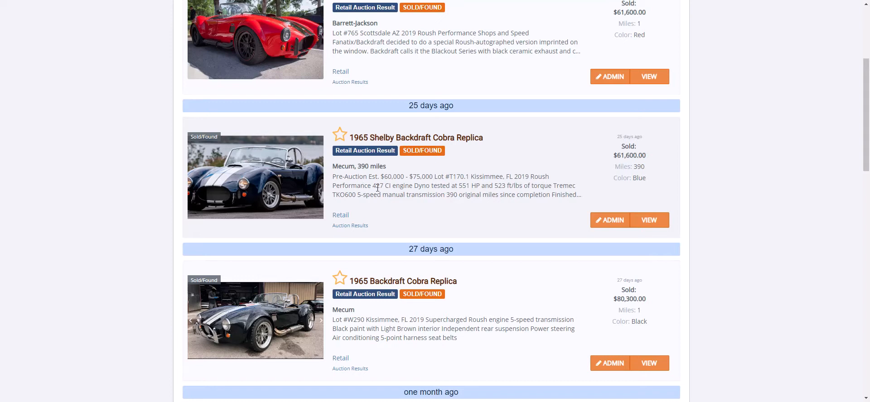
{"action": "scroll", "scroll_direction": "down", "scroll_amount": 3}
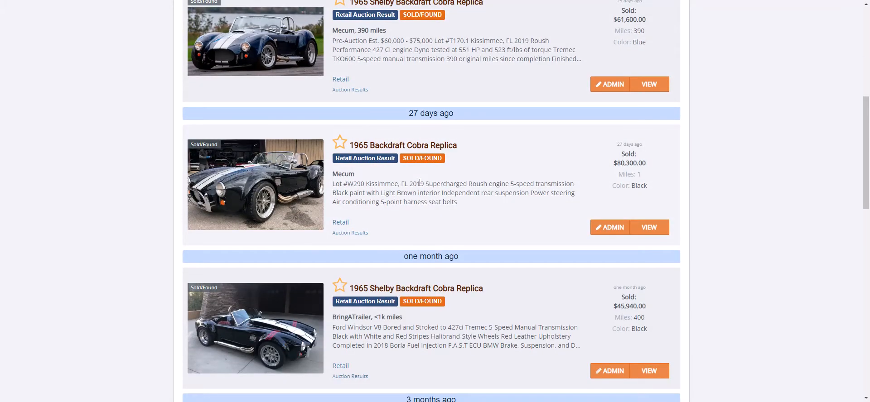
{"action": "scroll", "scroll_direction": "down", "scroll_amount": 3}
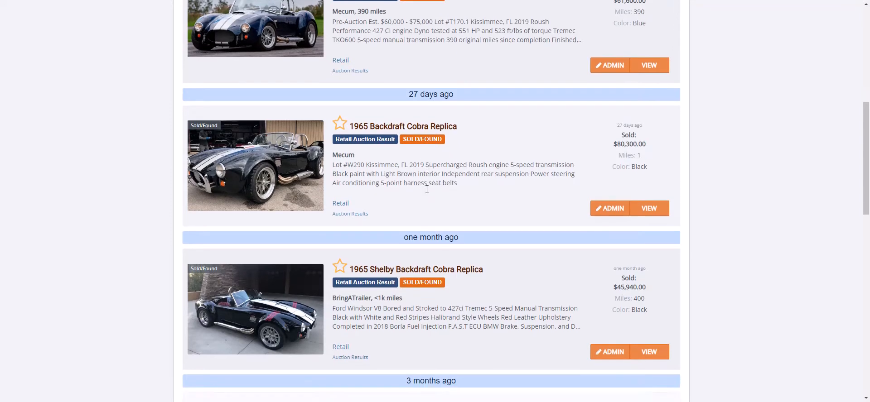
{"action": "scroll", "scroll_direction": "down", "scroll_amount": 3}
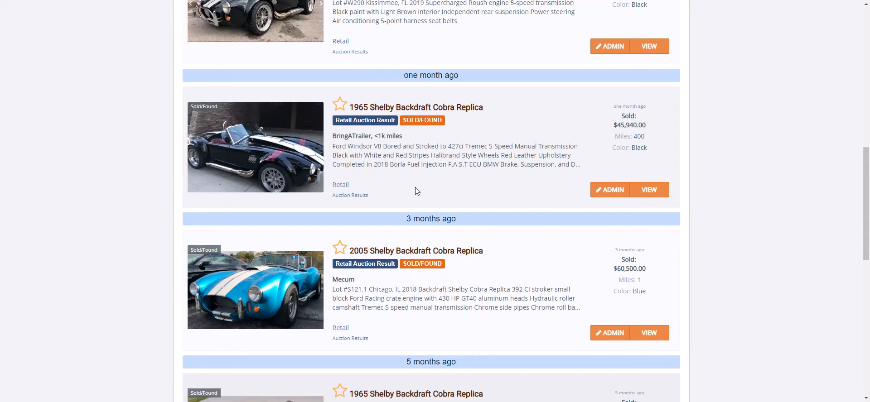
{"action": "scroll", "scroll_direction": "down", "scroll_amount": 3}
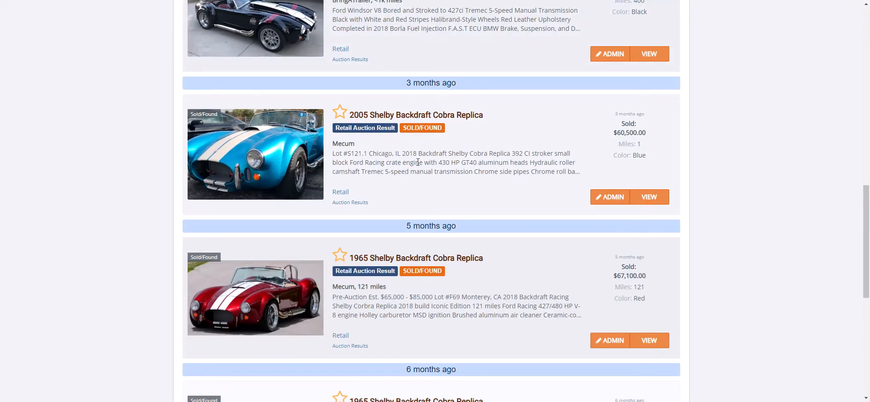
{"action": "scroll", "scroll_direction": "down", "scroll_amount": 3}
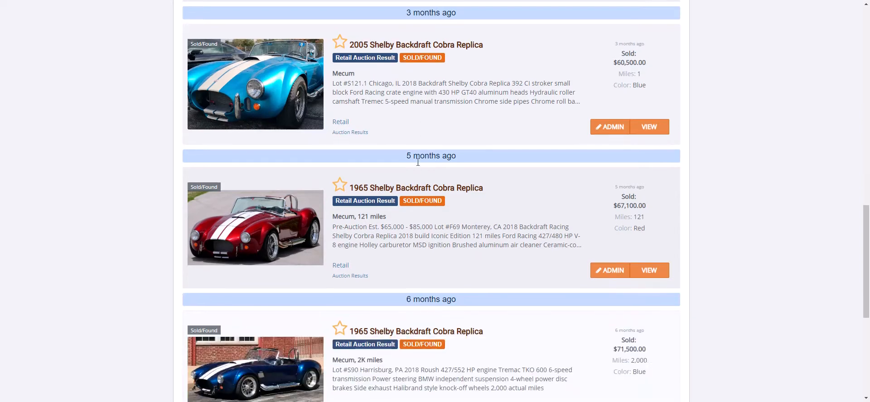
{"action": "scroll", "scroll_direction": "down", "scroll_amount": 3}
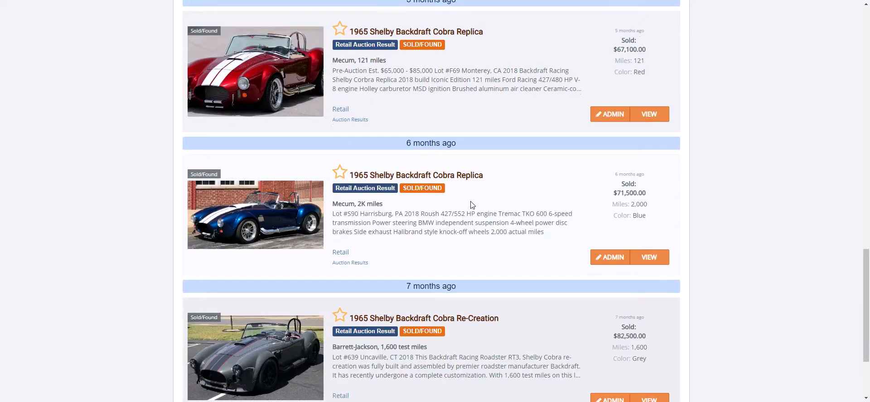
Scroll to More Details and select the full bringatrailer.com listing link
{"action": "scroll", "scroll_direction": "down", "scroll_amount": 3}
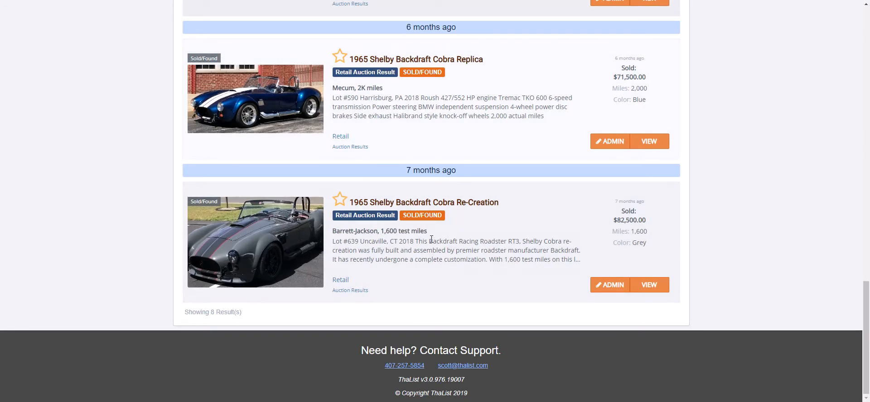
{"action": "mouse_move", "coordinate": [496, 251]}
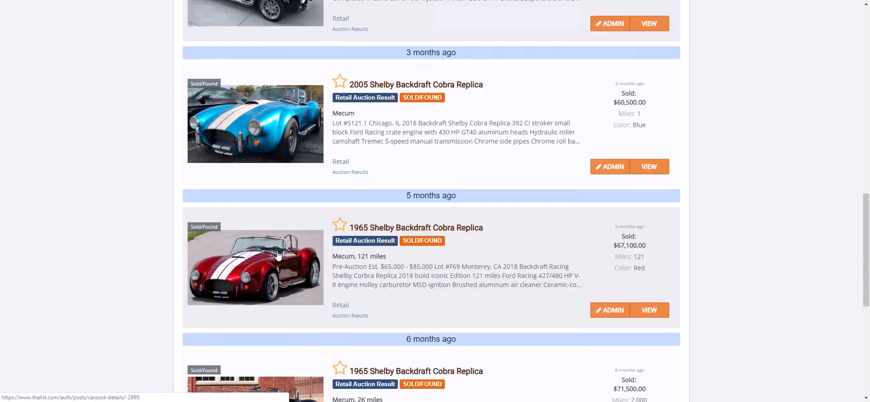
{"action": "scroll", "scroll_direction": "down", "scroll_amount": 3}
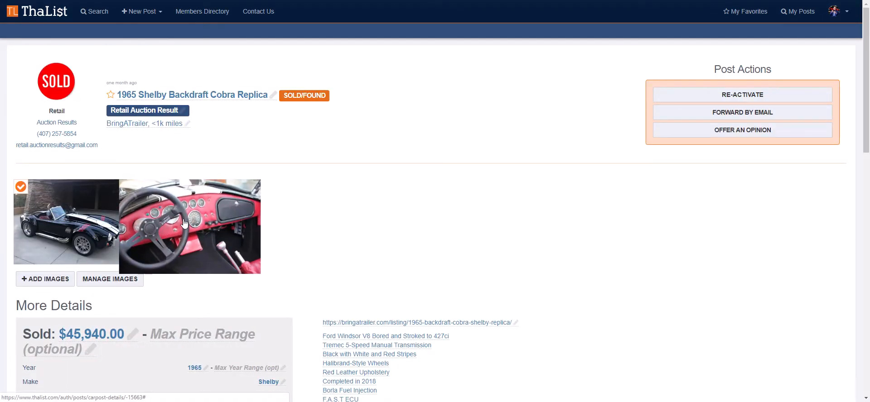
{"action": "mouse_move", "coordinate": [177, 221]}
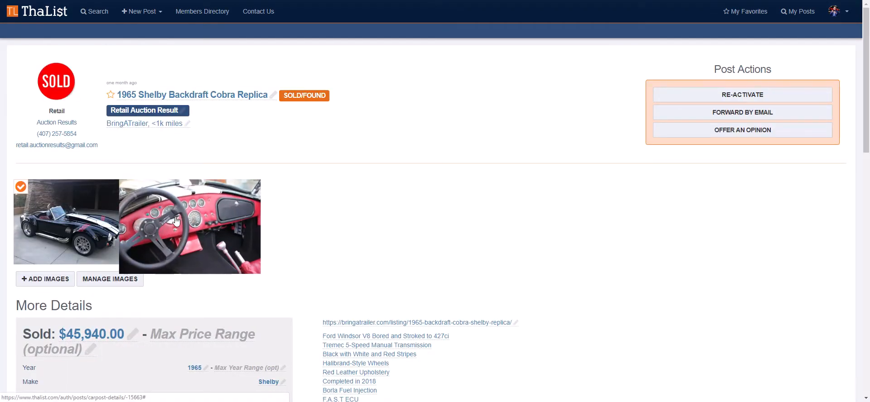
{"action": "scroll", "scroll_direction": "down", "scroll_amount": 3}
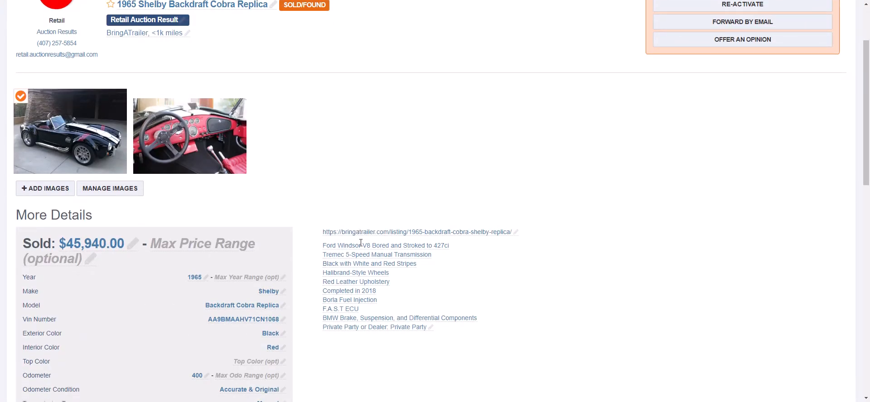
{"action": "mouse_move", "coordinate": [363, 308]}
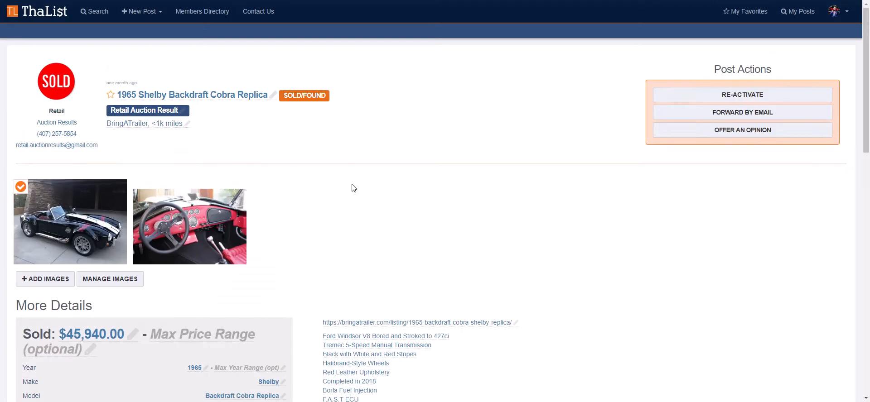
{"action": "scroll", "scroll_direction": "down", "scroll_amount": 3}
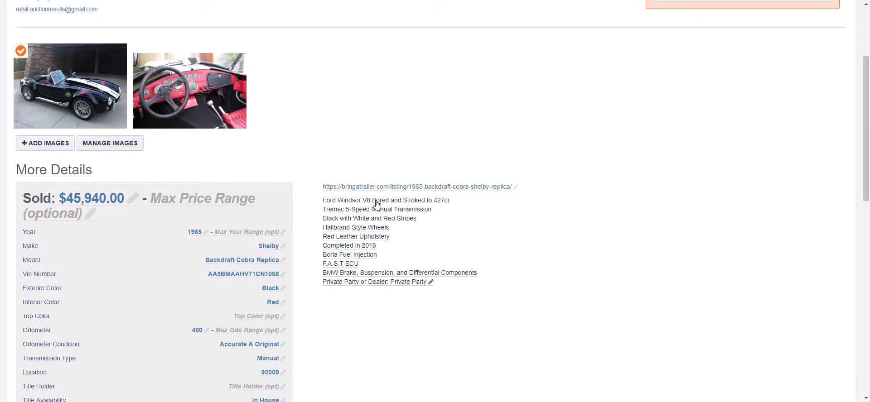
{"action": "mouse_move", "coordinate": [435, 205]}
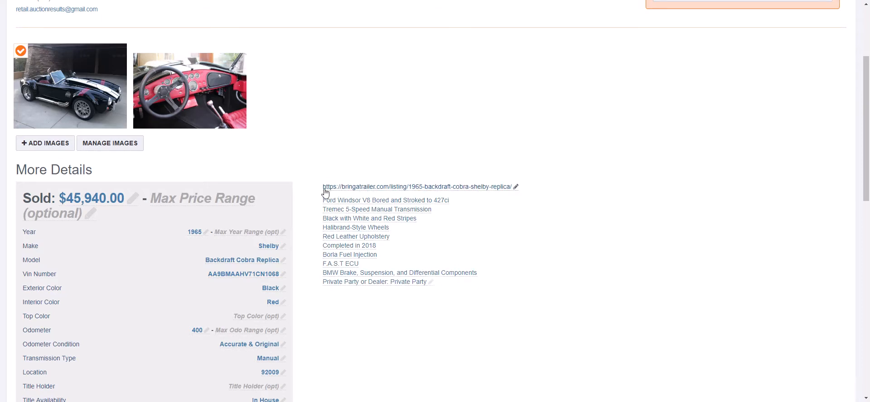
{"action": "triple_click", "coordinate": [416, 187]}
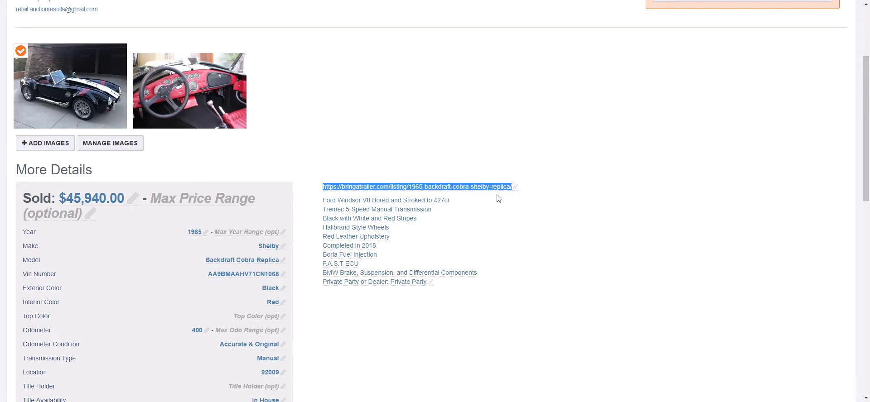
{"action": "mouse_move", "coordinate": [491, 214]}
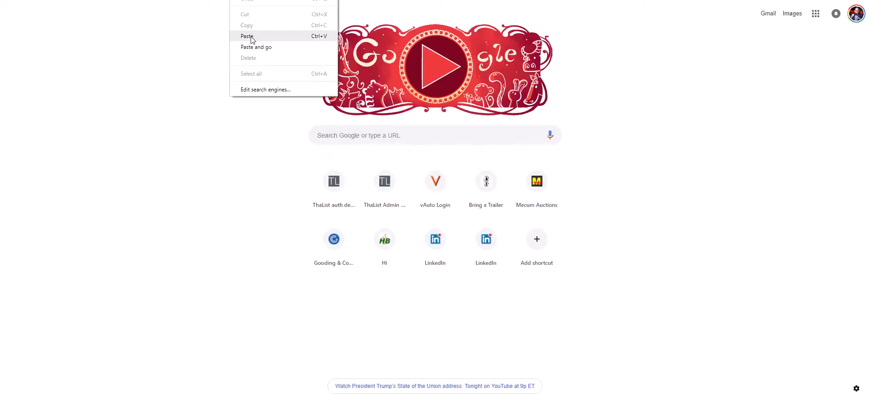
Load the copied Bring a Trailer Cobra replica listing URL in a new Chrome tab
{"action": "left_click", "coordinate": [247, 36]}
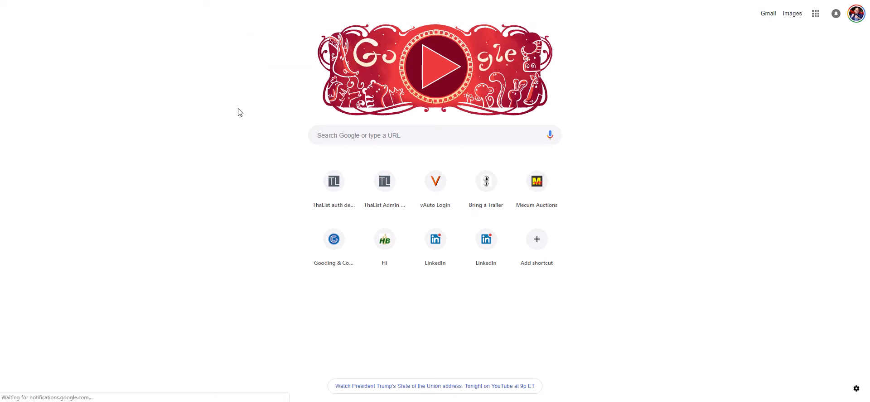
{"action": "left_click", "coordinate": [484, 181]}
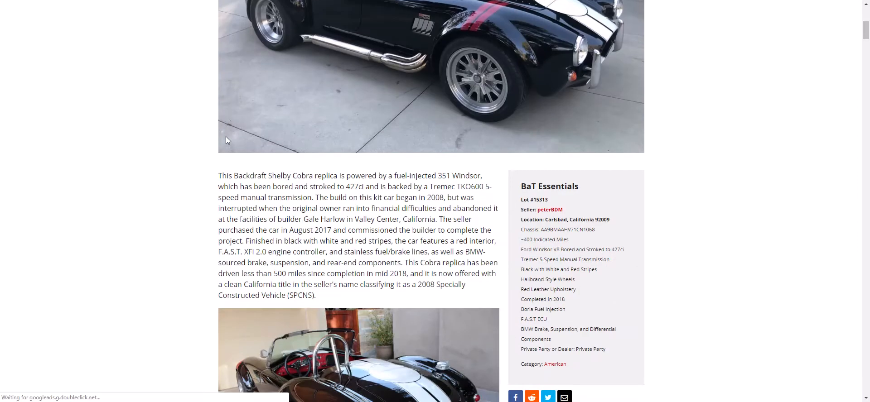
Scroll the listing past the dyno sheet and underside photo into the photo gallery
{"action": "scroll", "scroll_direction": "up", "scroll_amount": 3}
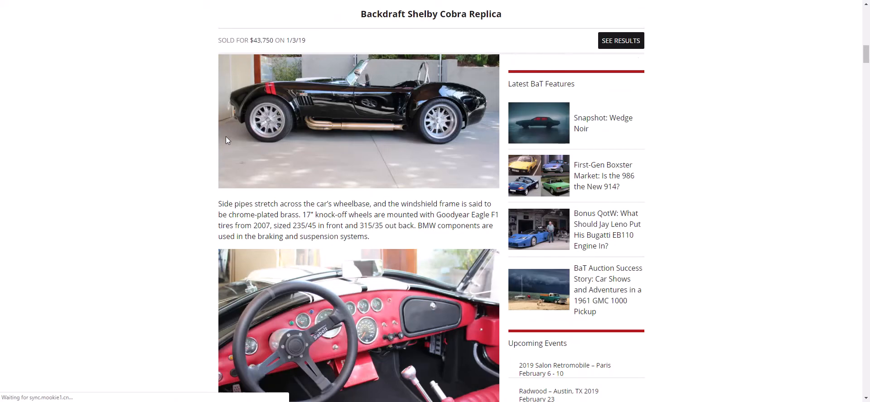
{"action": "scroll", "scroll_direction": "down", "scroll_amount": 3}
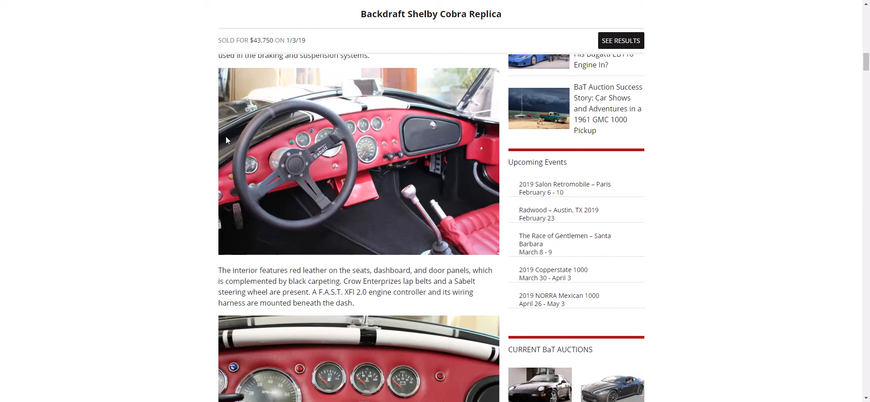
{"action": "scroll", "scroll_direction": "down", "scroll_amount": 3}
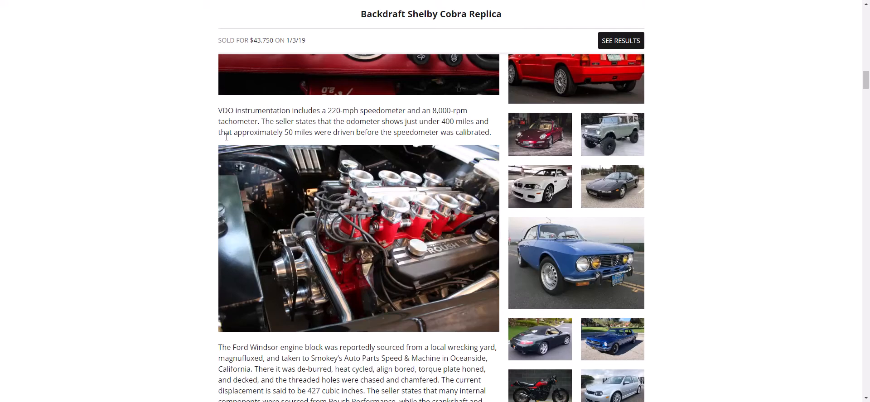
{"action": "mouse_move", "coordinate": [387, 254]}
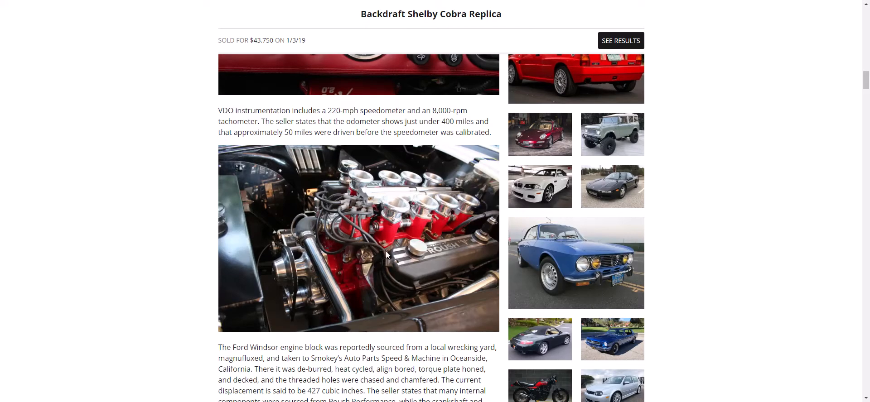
{"action": "mouse_move", "coordinate": [403, 211]}
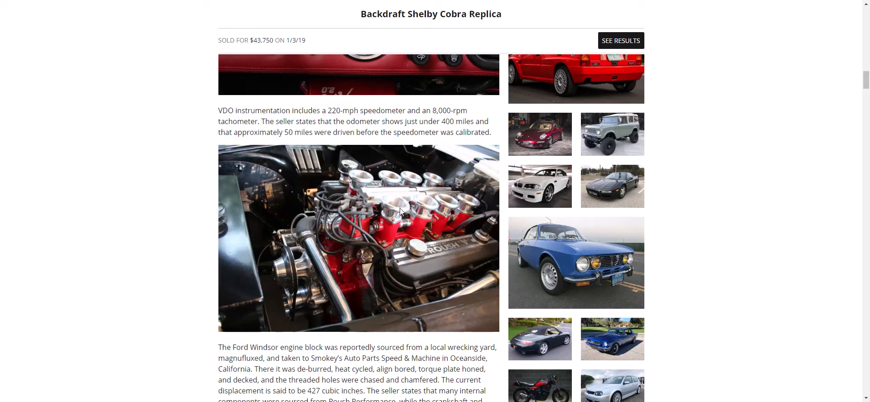
{"action": "scroll", "scroll_direction": "down", "scroll_amount": 3}
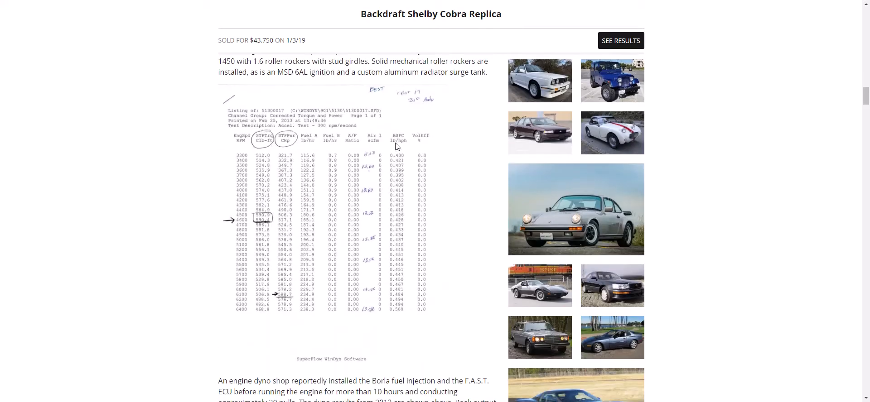
{"action": "scroll", "scroll_direction": "down", "scroll_amount": 3}
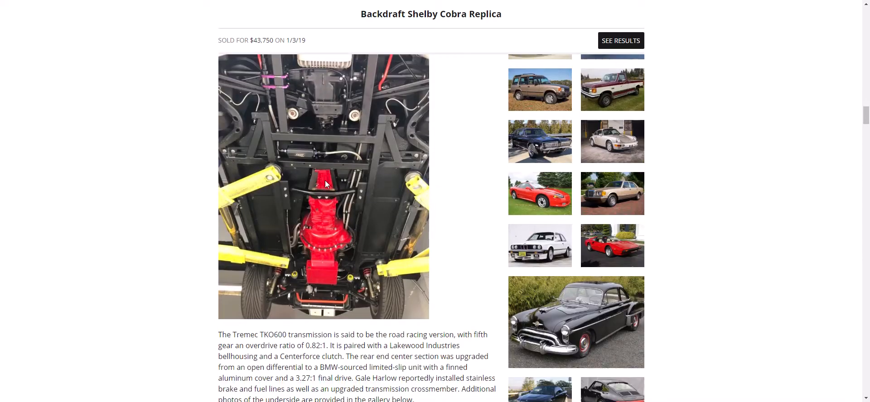
{"action": "scroll", "scroll_direction": "down", "scroll_amount": 3}
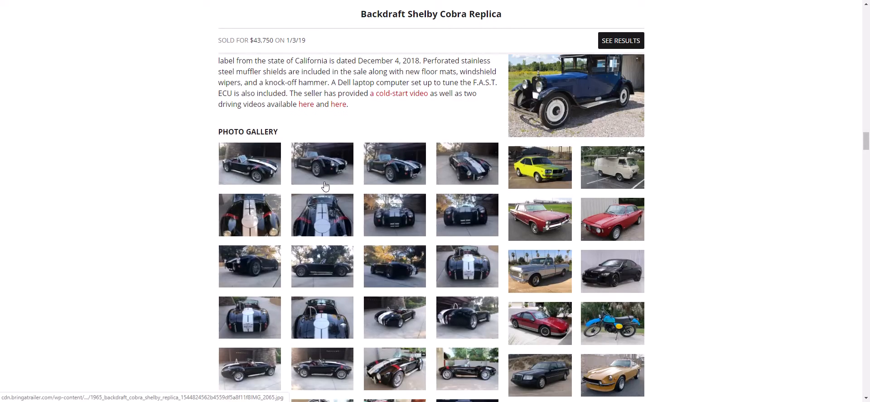
{"action": "scroll", "scroll_direction": "down", "scroll_amount": 3}
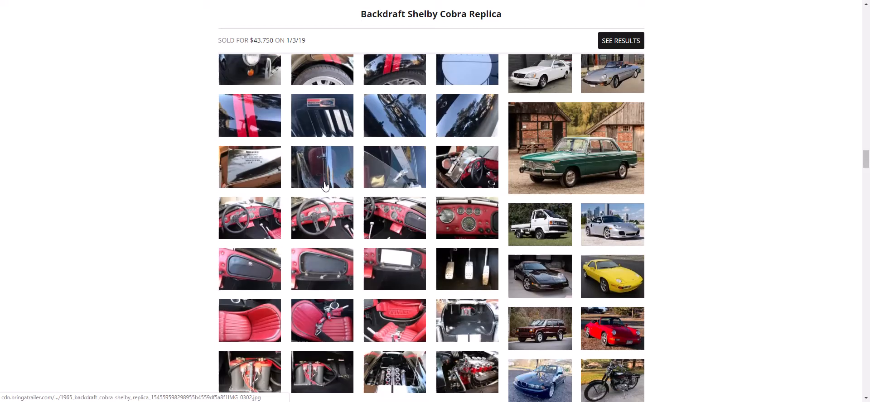
{"action": "scroll", "scroll_direction": "down", "scroll_amount": 3}
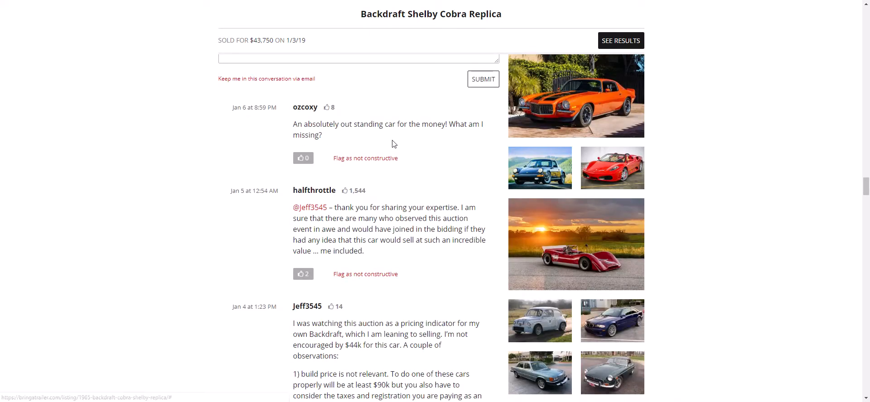
Scroll to the buyer comments and read the long replica Cobra pricing comment
{"action": "scroll", "scroll_direction": "down", "scroll_amount": 3}
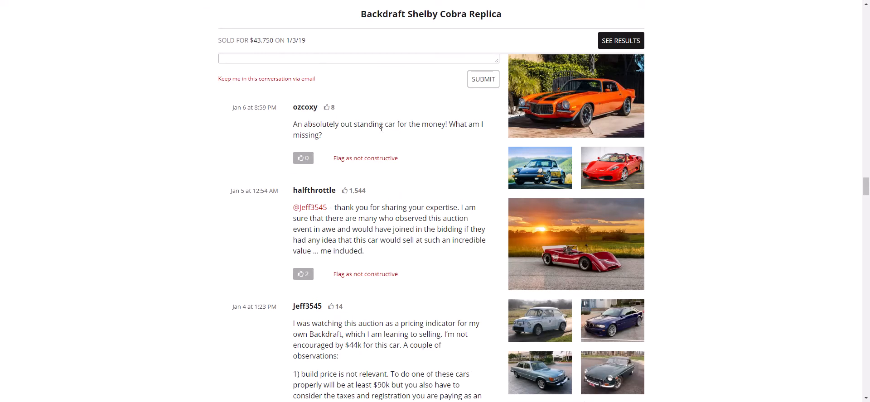
{"action": "scroll", "scroll_direction": "down", "scroll_amount": 3}
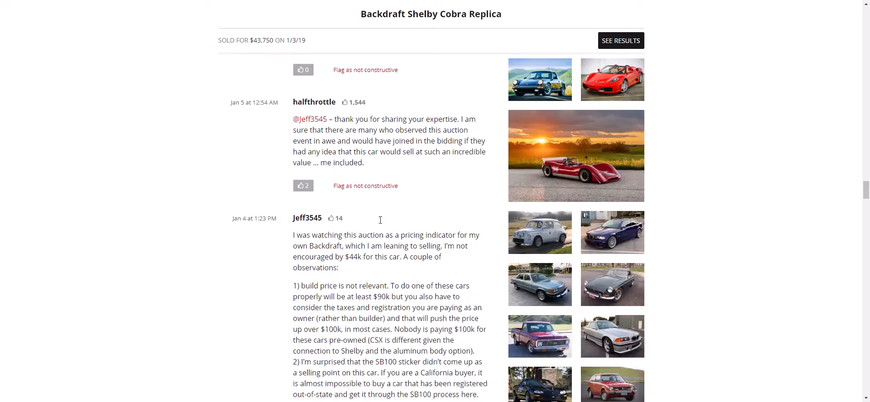
{"action": "scroll", "scroll_direction": "down", "scroll_amount": 3}
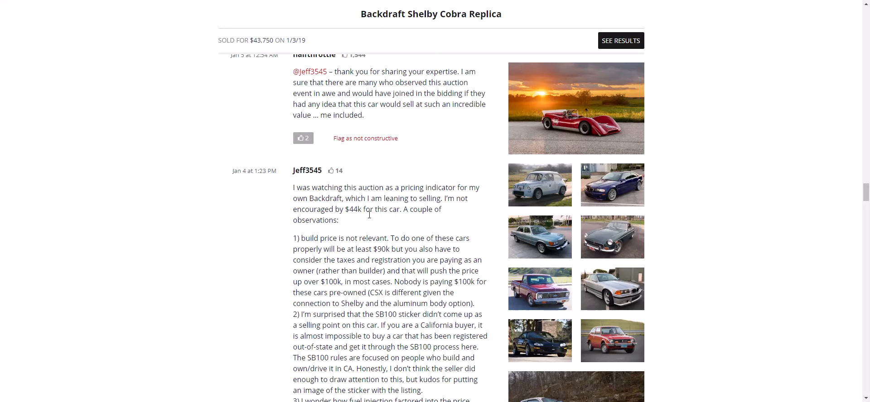
{"action": "scroll", "scroll_direction": "down", "scroll_amount": 3}
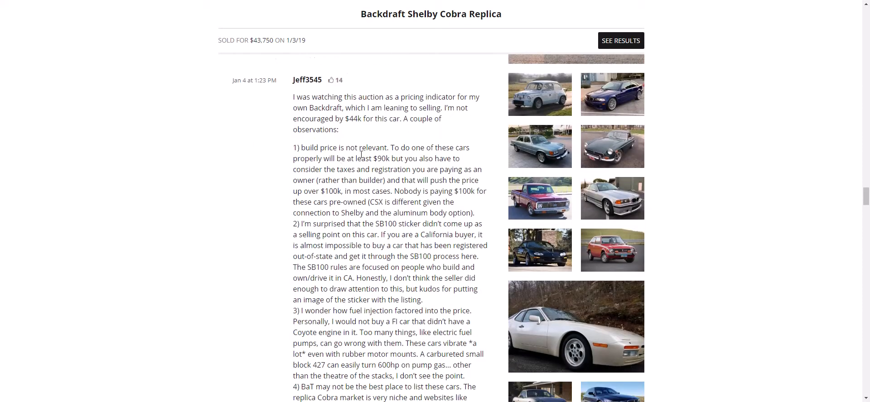
{"action": "scroll", "scroll_direction": "down", "scroll_amount": 3}
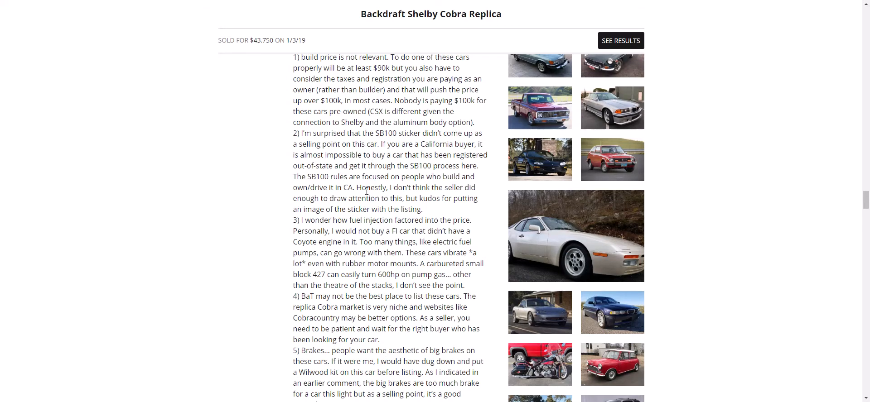
{"action": "scroll", "scroll_direction": "down", "scroll_amount": 3}
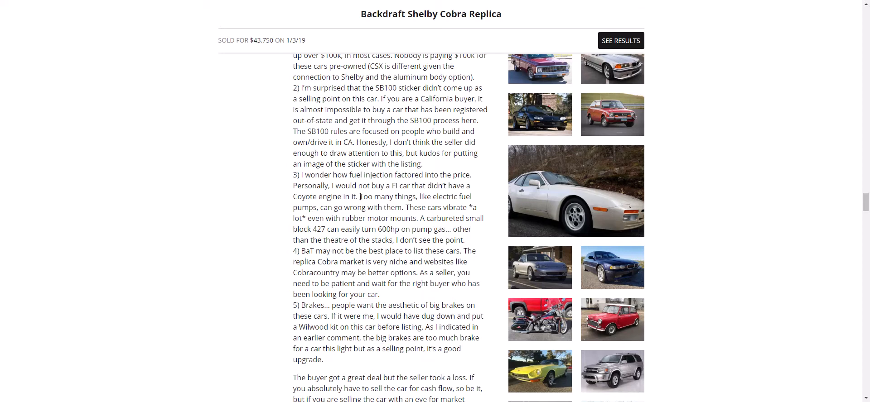
{"action": "scroll", "scroll_direction": "down", "scroll_amount": 3}
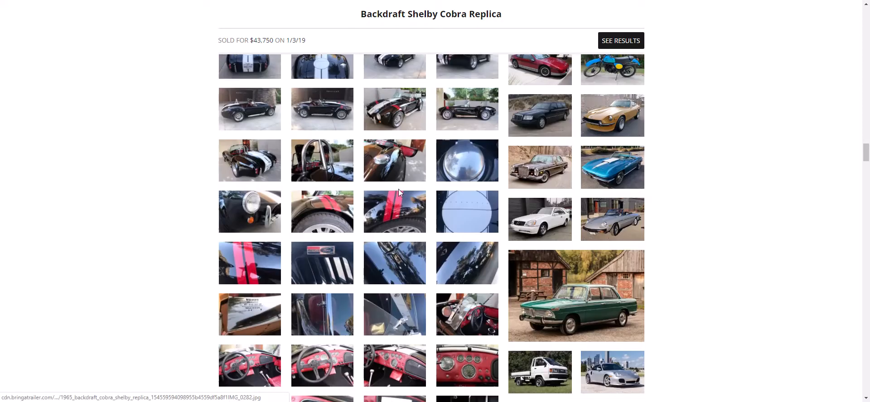
Scroll the listing back to the lead black Cobra photo and description
{"action": "scroll", "scroll_direction": "down", "scroll_amount": 3}
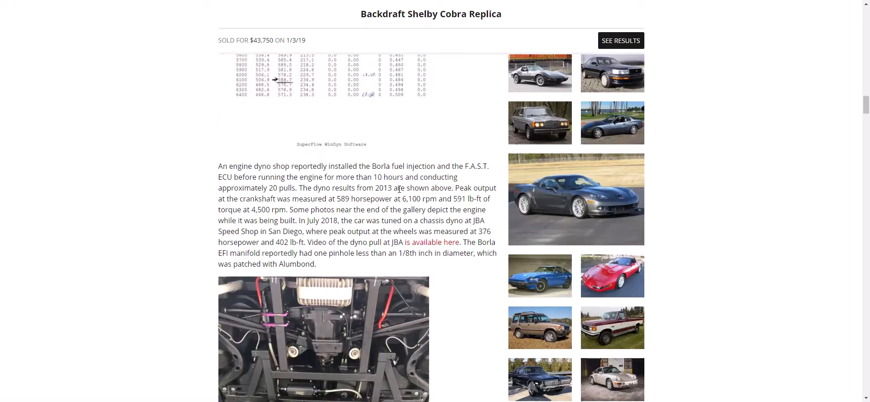
{"action": "scroll", "scroll_direction": "down", "scroll_amount": 3}
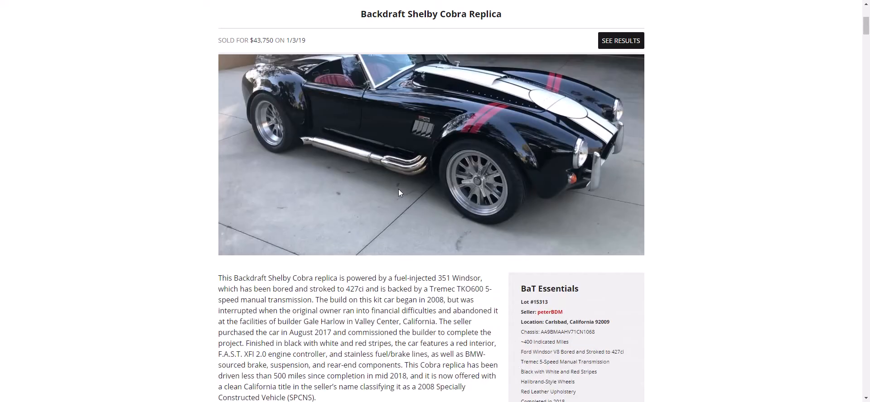
{"action": "scroll", "scroll_direction": "down", "scroll_amount": 3}
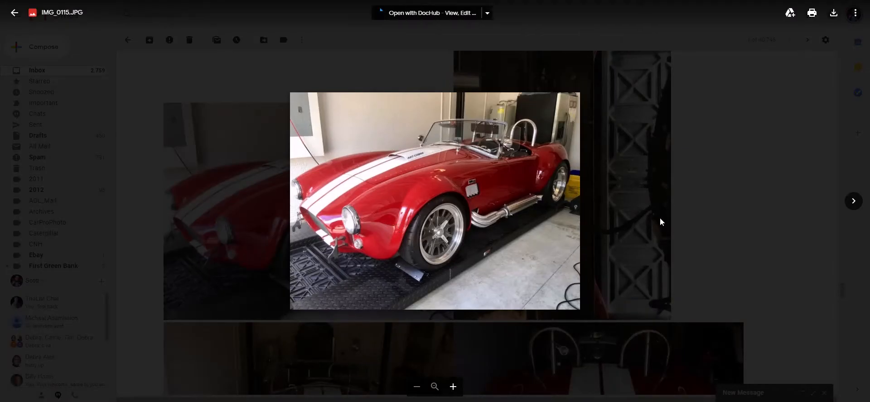
{"action": "mouse_move", "coordinate": [853, 200]}
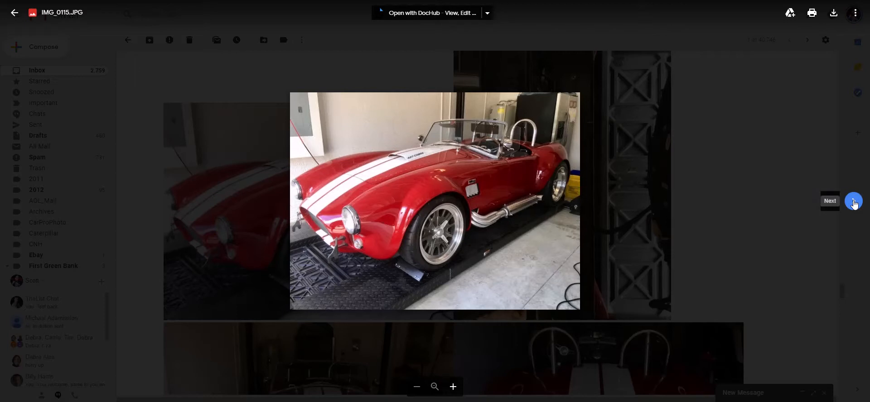
Page through the red Cobra's VIN plate, cockpit, gauges, Roush engine and Roadster Manual photos
{"action": "left_click", "coordinate": [853, 200]}
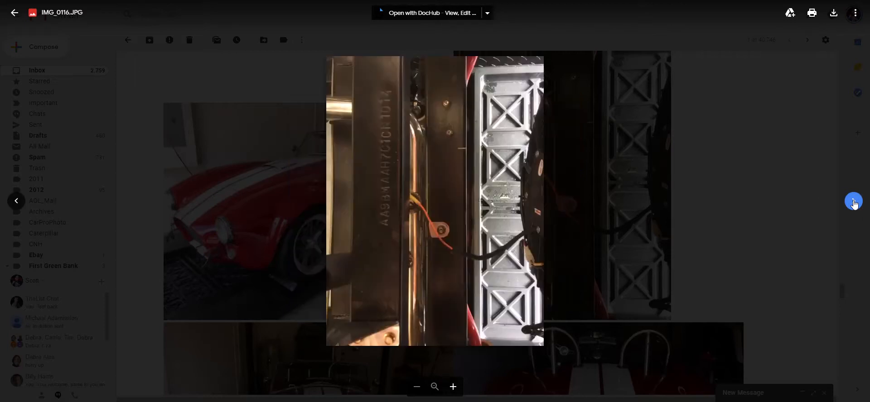
{"action": "left_click", "coordinate": [808, 40]}
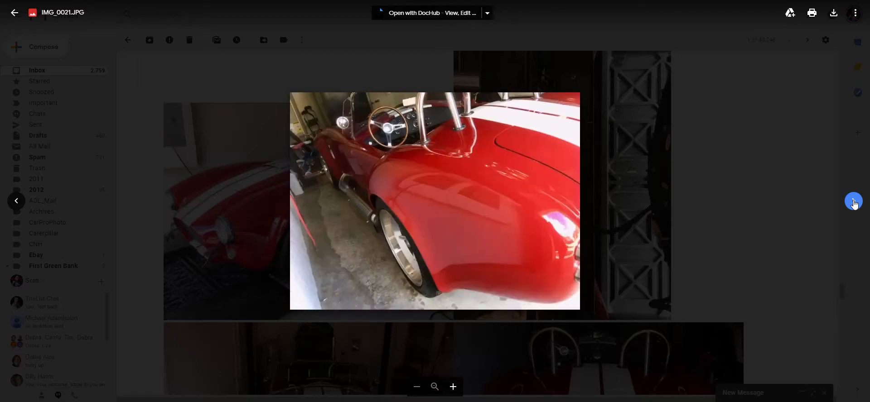
{"action": "left_click", "coordinate": [807, 40]}
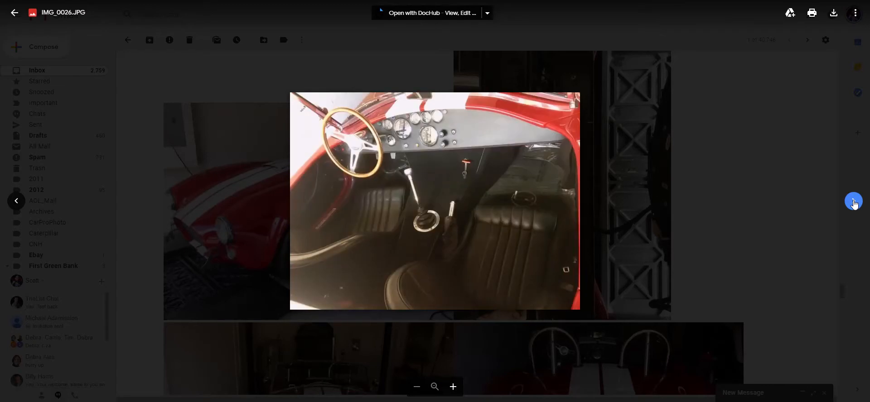
{"action": "left_click", "coordinate": [807, 39]}
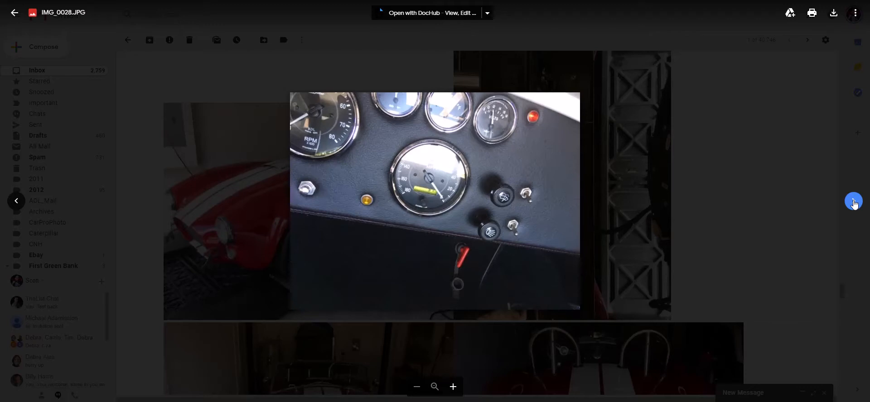
{"action": "left_click", "coordinate": [807, 40]}
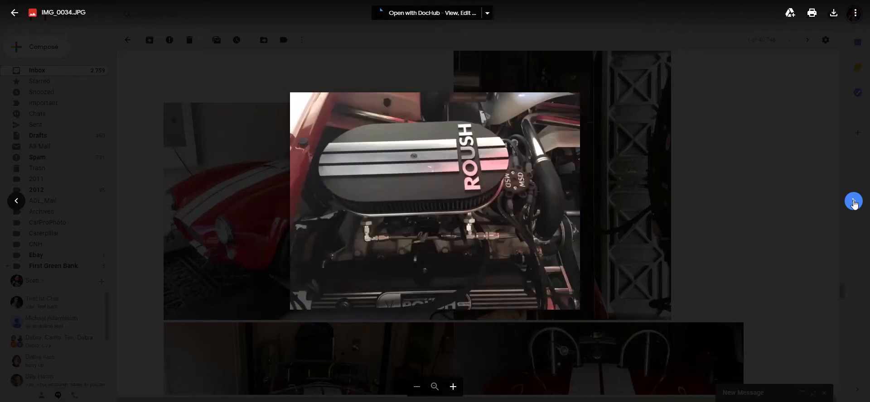
{"action": "left_click", "coordinate": [808, 40]}
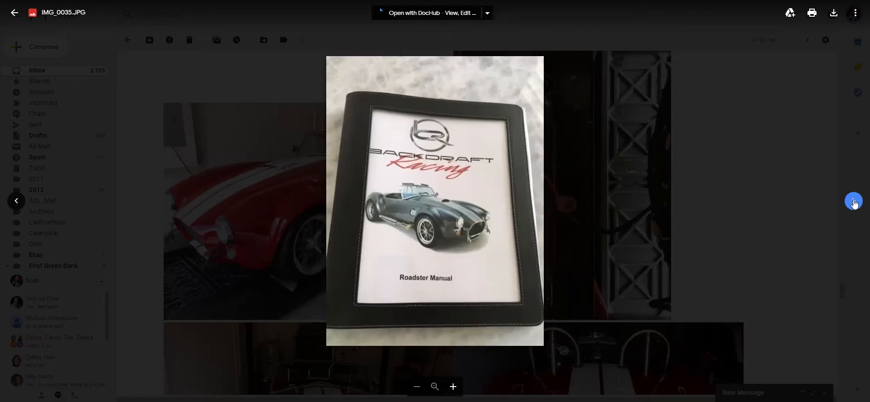
{"action": "mouse_move", "coordinate": [854, 201]}
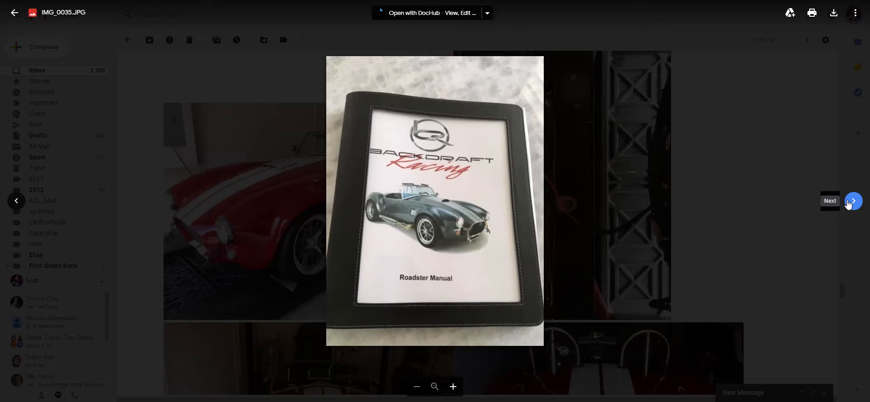
{"action": "mouse_move", "coordinate": [853, 201]}
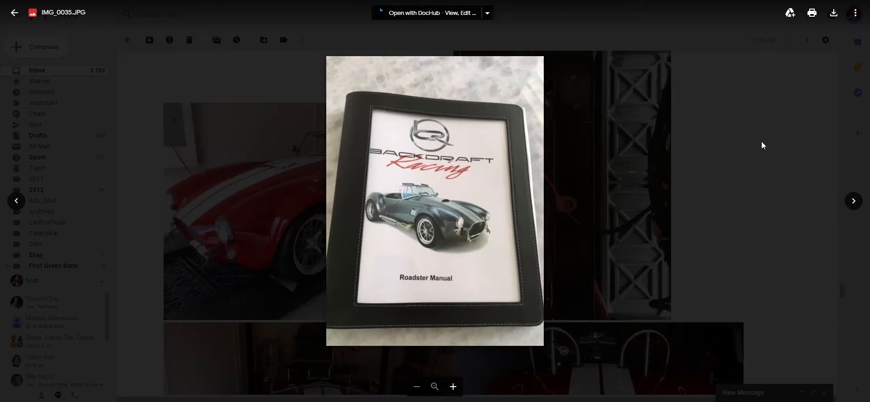
{"action": "mouse_move", "coordinate": [764, 138]}
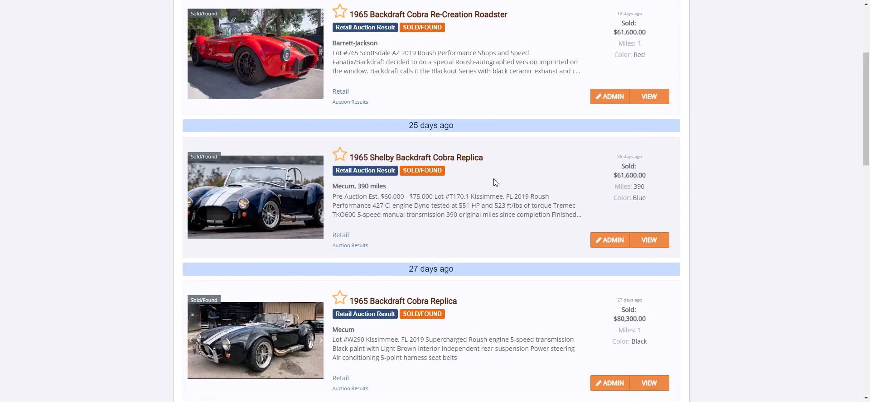
{"action": "mouse_move", "coordinate": [490, 183]}
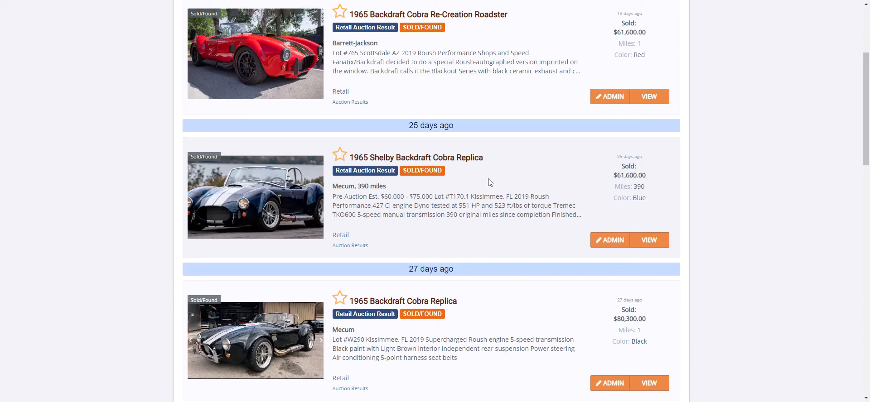
{"action": "mouse_move", "coordinate": [499, 180]}
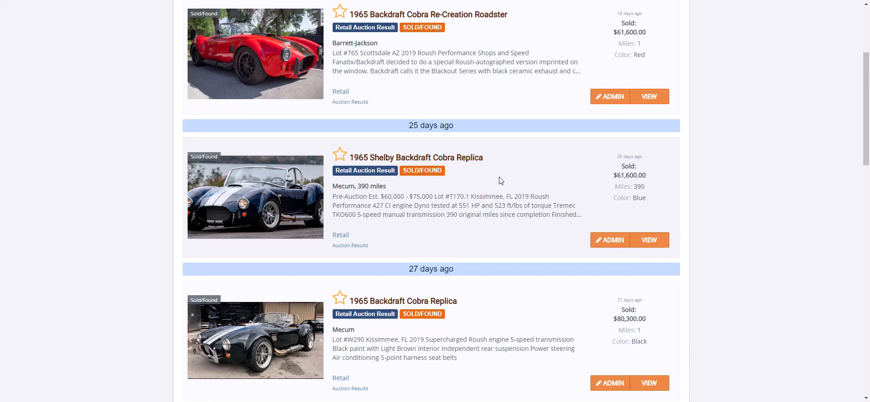
Scroll through ThaList's eight sold Backdraft auction results and their sale prices
{"action": "scroll", "scroll_direction": "down", "scroll_amount": 3}
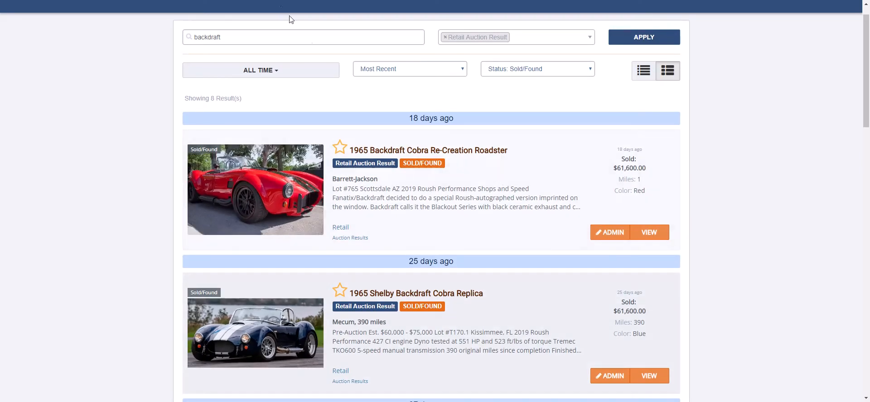